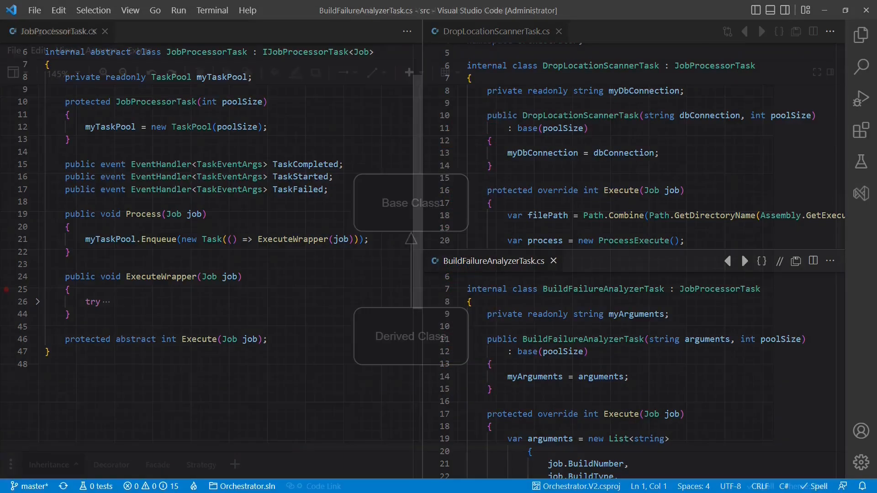
Bring up Design.drawio on its Inheritance page, then move to the Decorator page
{"action": "left_click", "coordinate": [47, 31]}
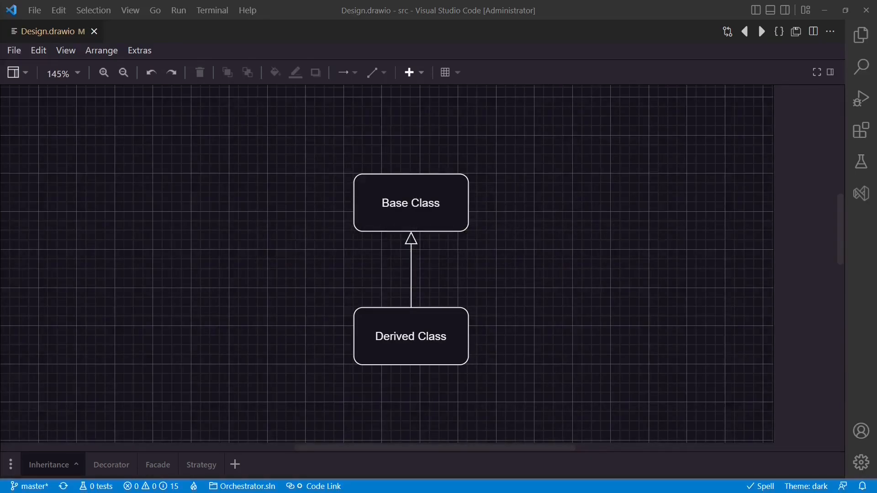
{"action": "left_click", "coordinate": [103, 465]}
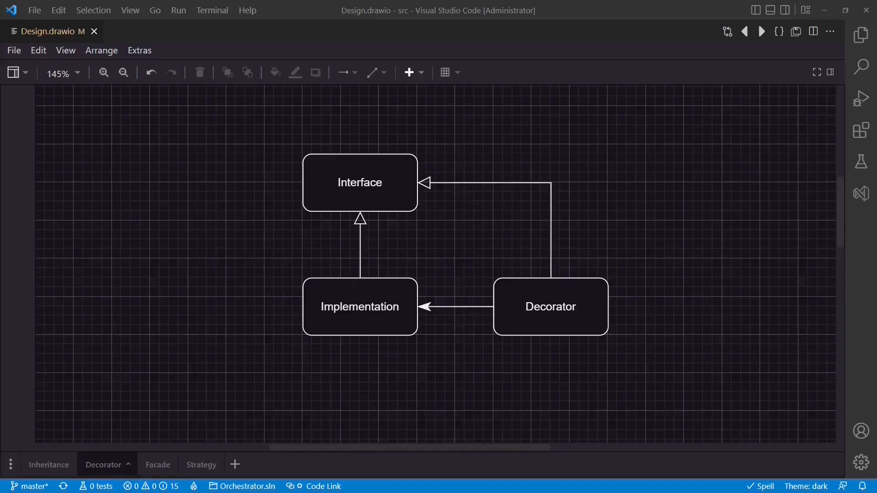
Show the Facade page with Facade 1 and 2 over three implementation parts
{"action": "left_click", "coordinate": [149, 464]}
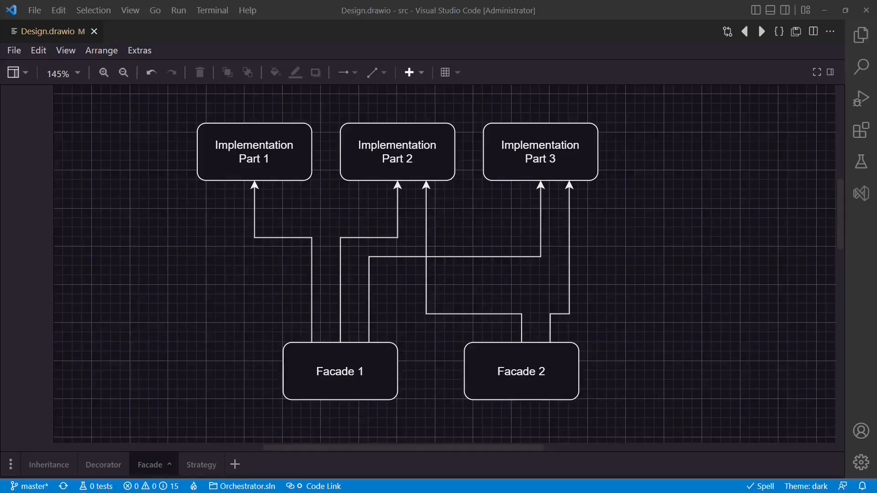
Show the Strategy page where Implementation uses a Strategy Interface and its implementation
{"action": "left_click", "coordinate": [193, 465]}
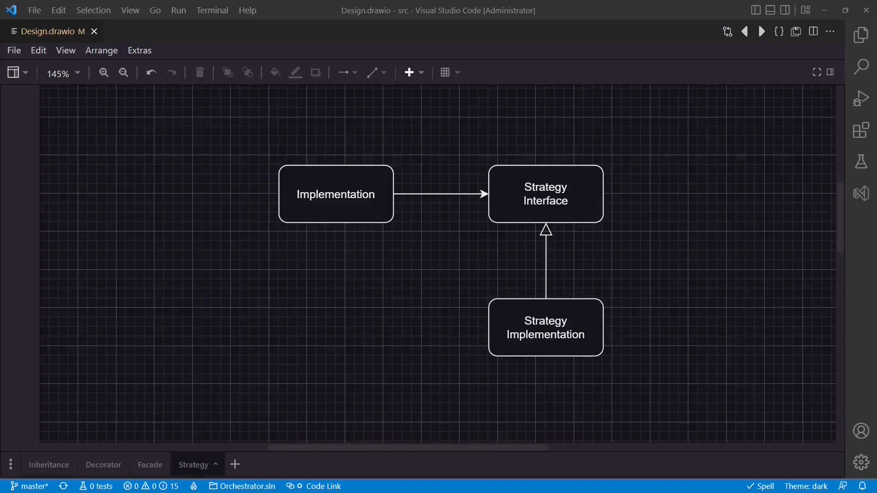
Close Design.drawio and return to JobProcessorTask.cs for Step 1: Introduce Strategy
{"action": "left_click", "coordinate": [56, 31]}
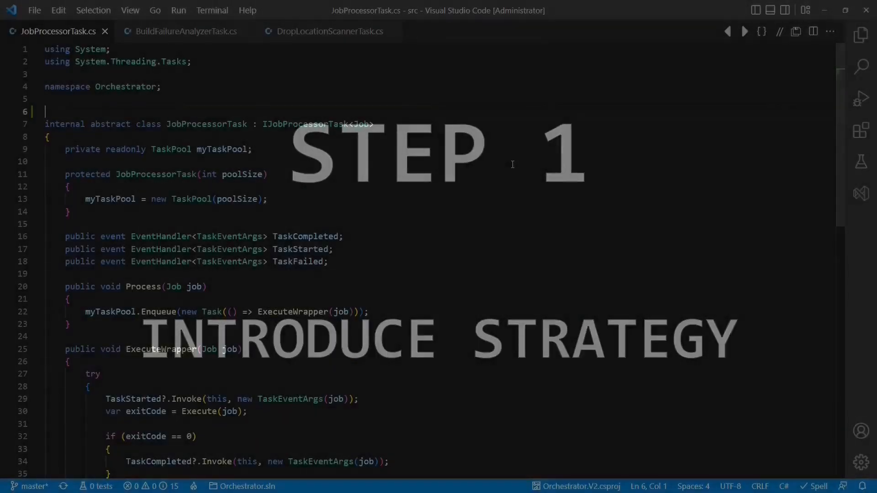
Declare IJobExecutionStrategy and a NullJobExecutionStrategy default passed to the constructor
{"action": "type", "text": "interface IJobExecutionS"}
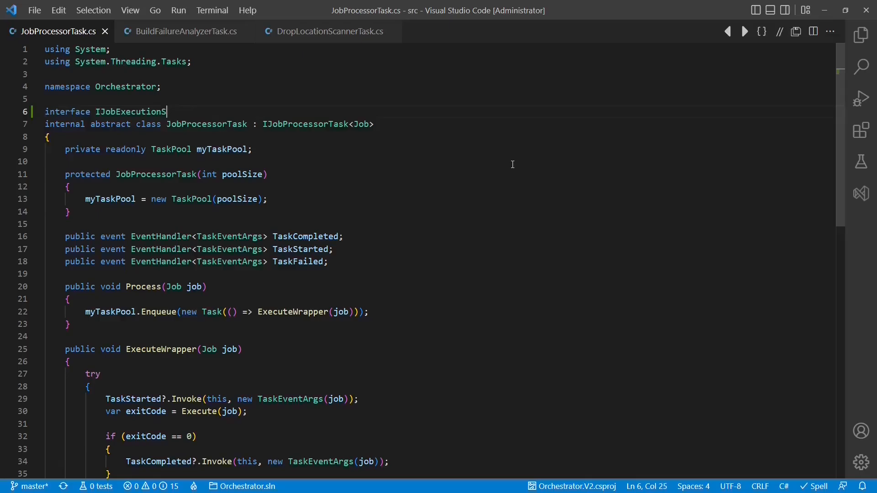
{"action": "type", "text": "trategy {"}
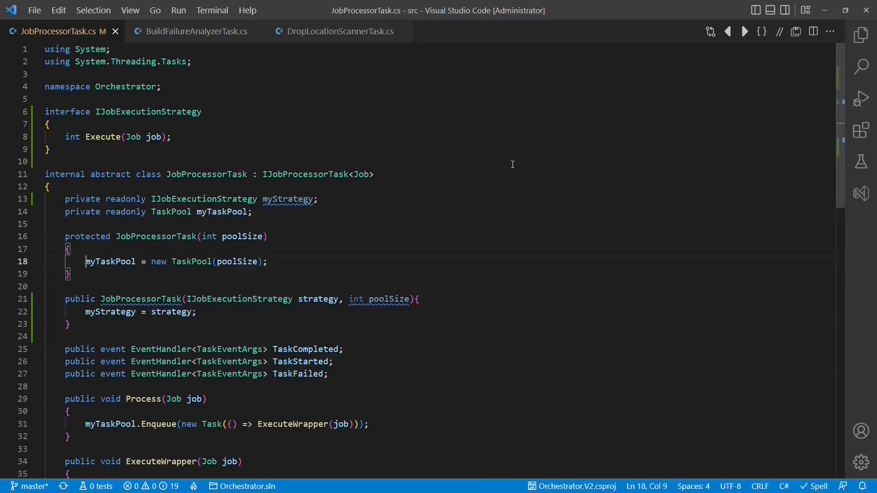
{"action": "scroll", "scroll_direction": "down", "scroll_amount": 3}
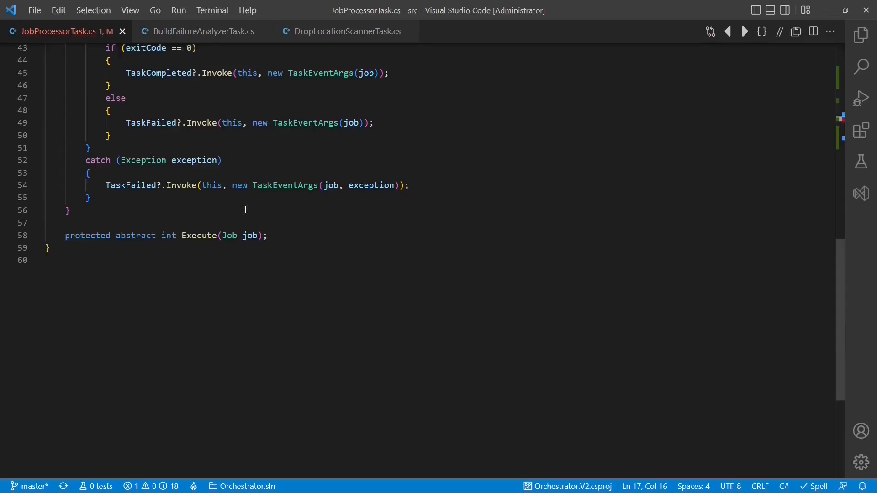
{"action": "scroll", "scroll_direction": "down", "scroll_amount": 3}
{"action": "type", "text": "NullJob"}
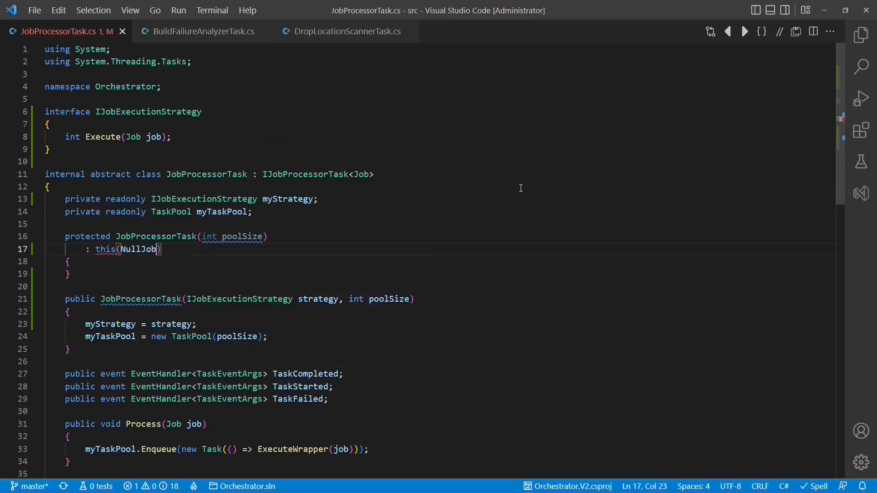
{"action": "type", "text": "new NullJobExecutionStrategy(), poolS)"}
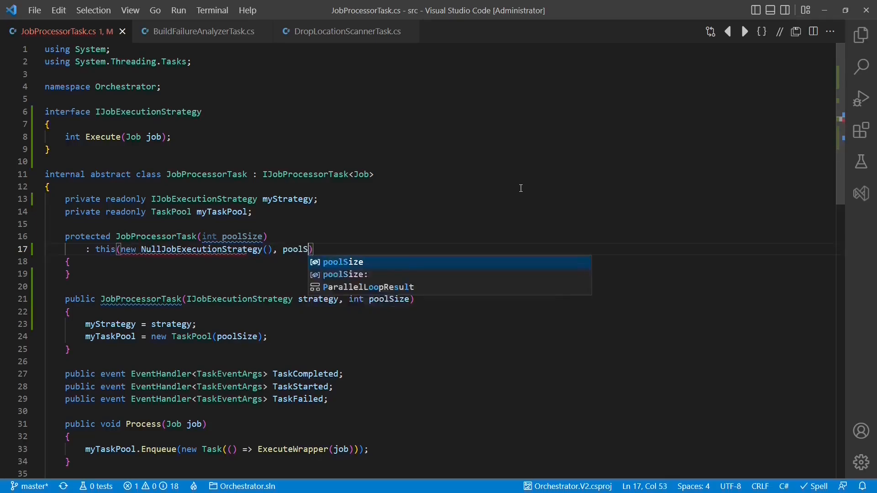
{"action": "type", "text": "cla"}
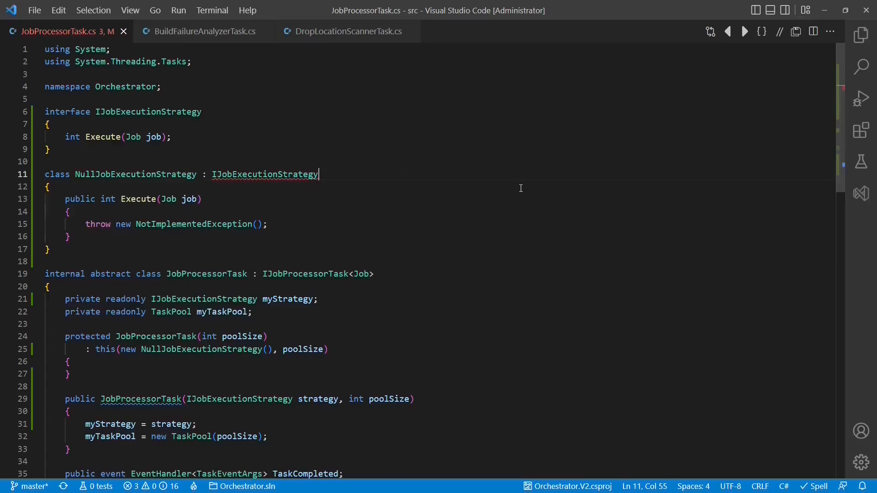
Delegate Execute to myStrategy and make it virtual instead of abstract
{"action": "scroll", "scroll_direction": "down", "scroll_amount": 3}
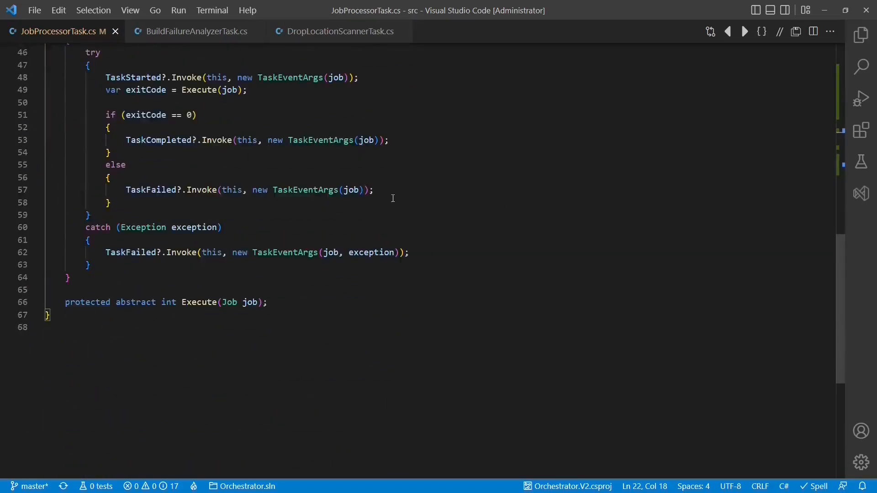
{"action": "type", "text": "myStrategy.Execute(job);"}
{"action": "left_click", "coordinate": [165, 303]}
{"action": "type", "text": "virtual"}
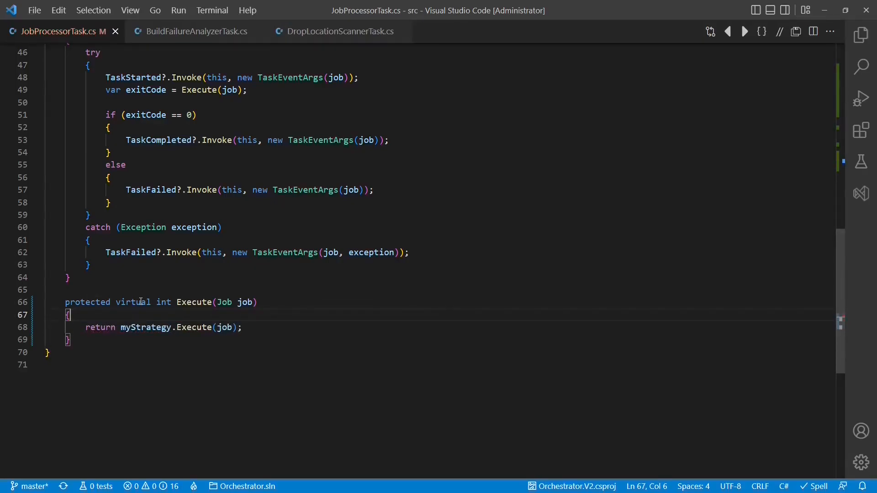
{"action": "scroll", "scroll_direction": "up", "scroll_amount": 3}
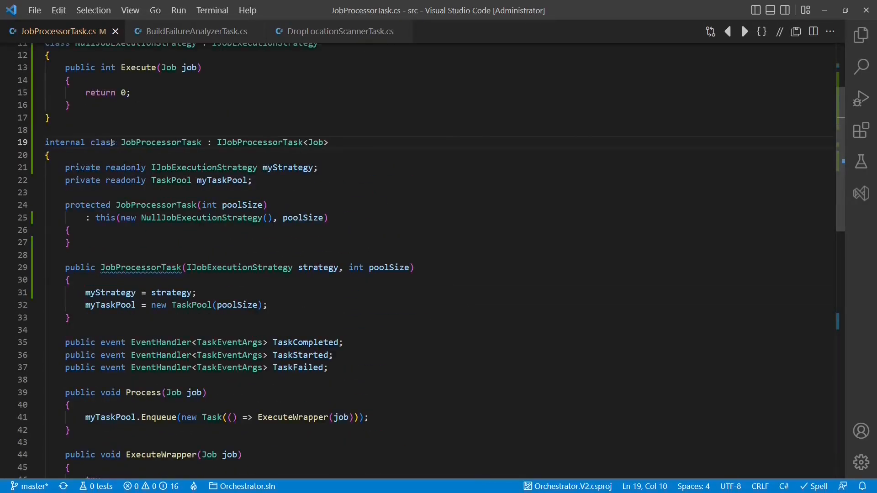
{"action": "left_click", "coordinate": [275, 314]}
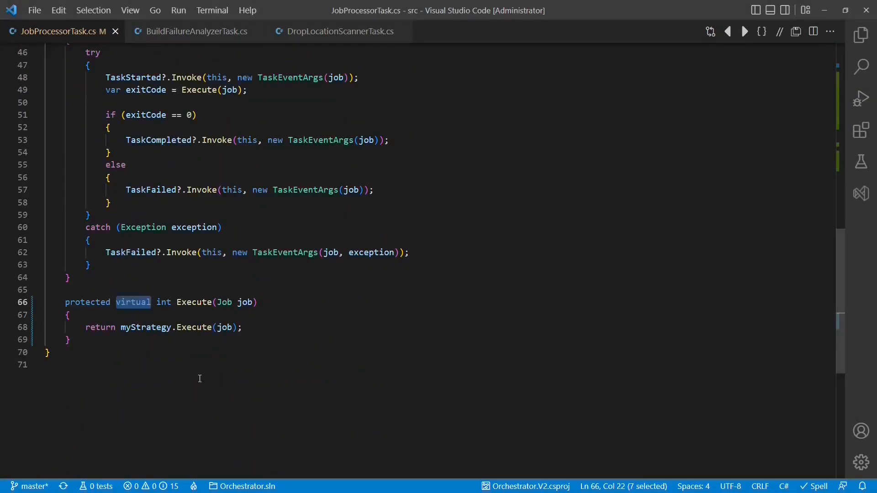
Make Execute private and have BuildFailureAnalyzerTask pass a BuildFailureAnalyzerExecutionStrategy(arguments) to base()
{"action": "type", "text": "private"}
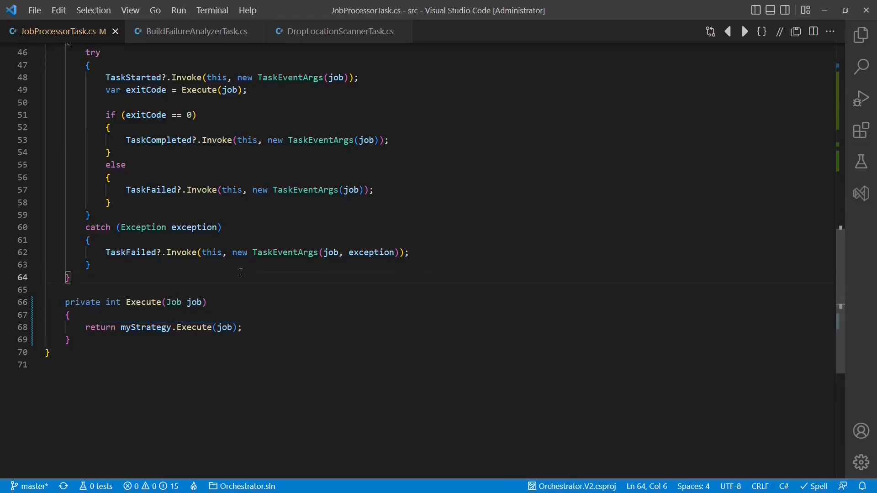
{"action": "left_click", "coordinate": [192, 31]}
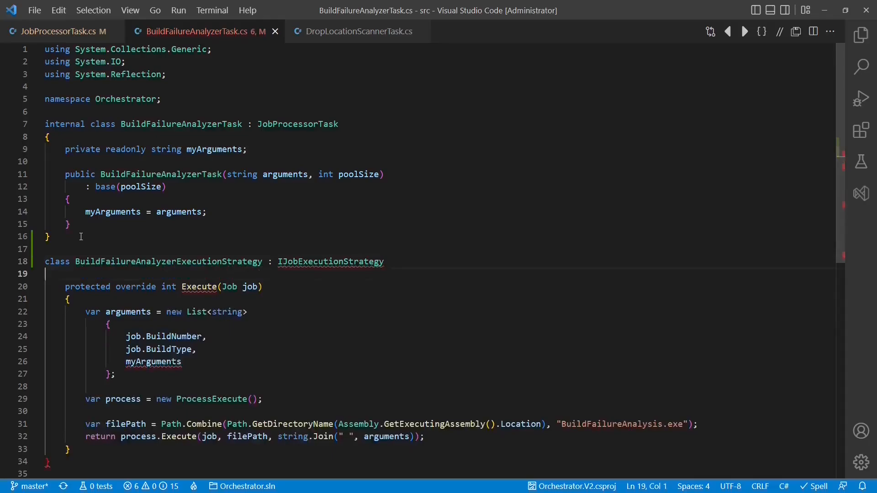
{"action": "type", "text": "public buildfa"}
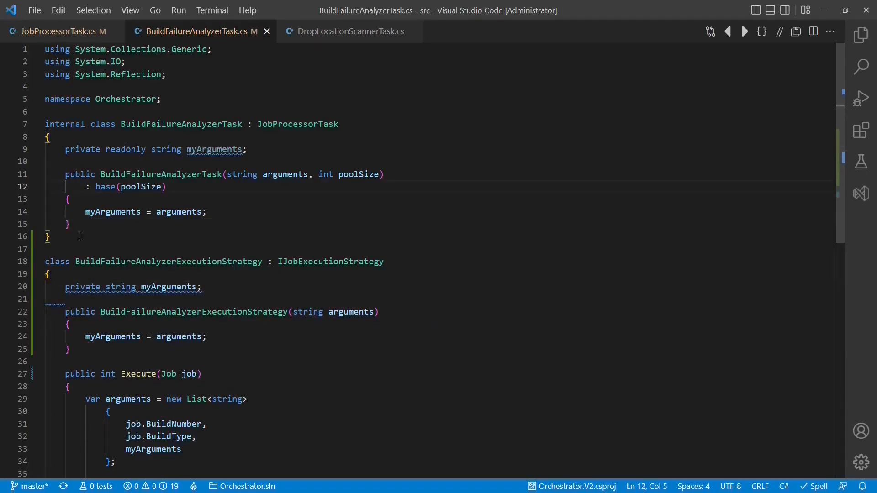
{"action": "type", "text": "new BuildFailureAnalyzerExecutionStrategy(arguments),"}
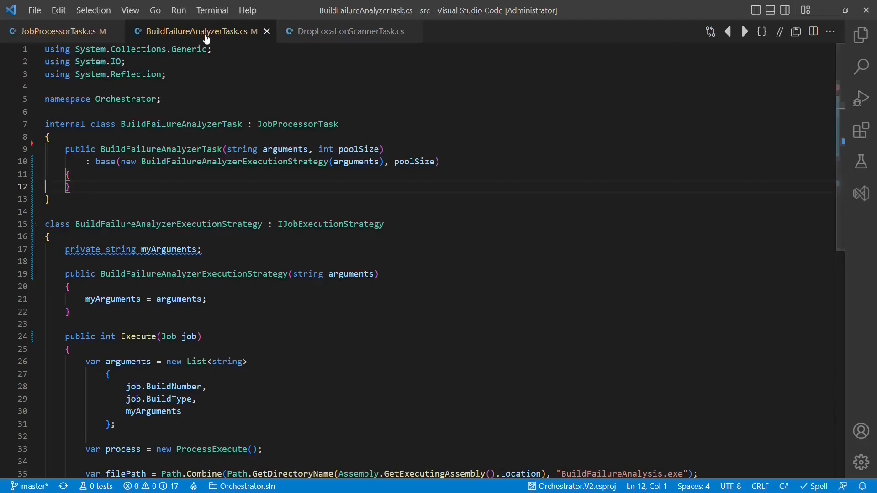
{"action": "left_click", "coordinate": [350, 31]}
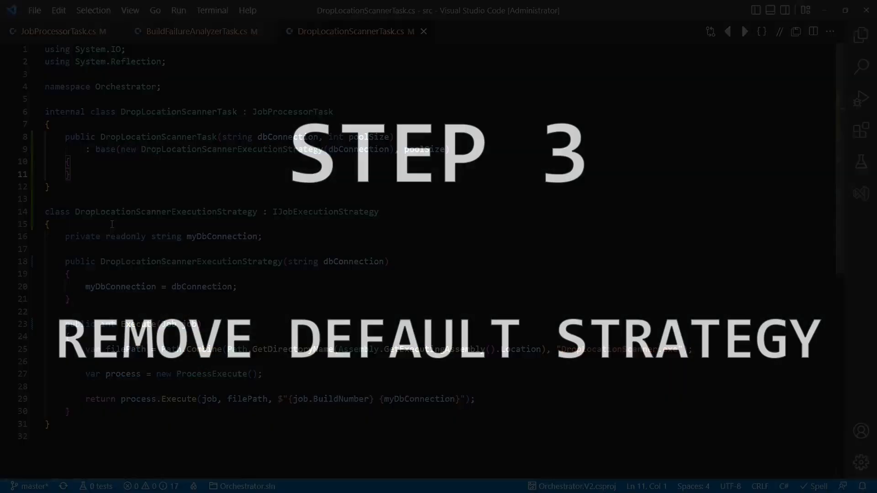
Delete JobProcessorTask's protected poolSize-only constructor that supplied the null strategy
{"action": "left_click", "coordinate": [56, 31]}
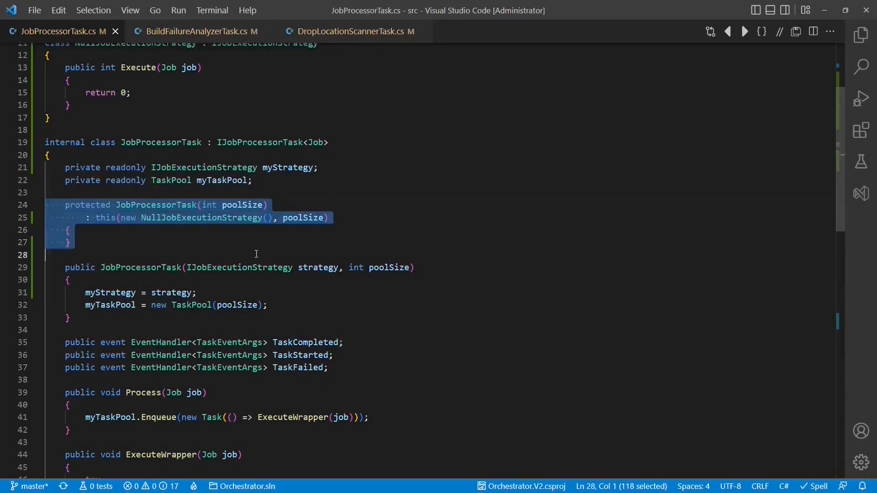
{"action": "key", "text": "Delete"}
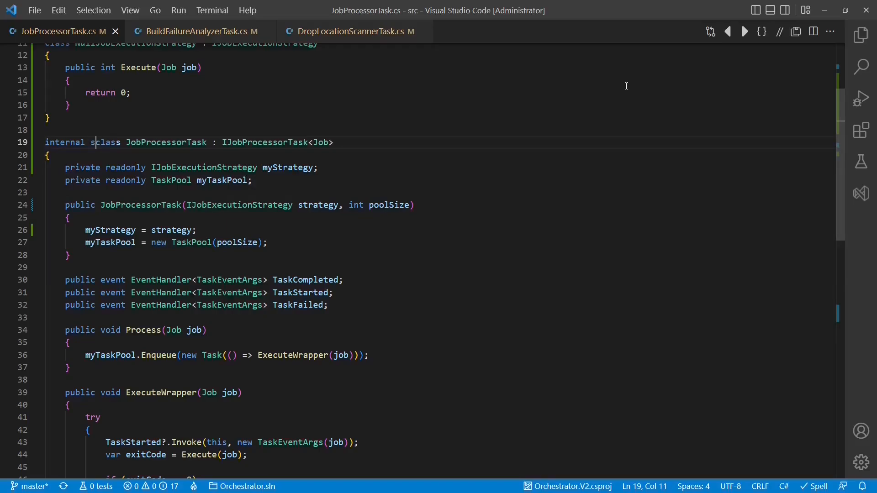
Seal JobProcessorTask and delete the BuildFailureAnalyzerTask and DropLocationScannerTask classes, keeping their strategies
{"action": "type", "text": "sealed"}
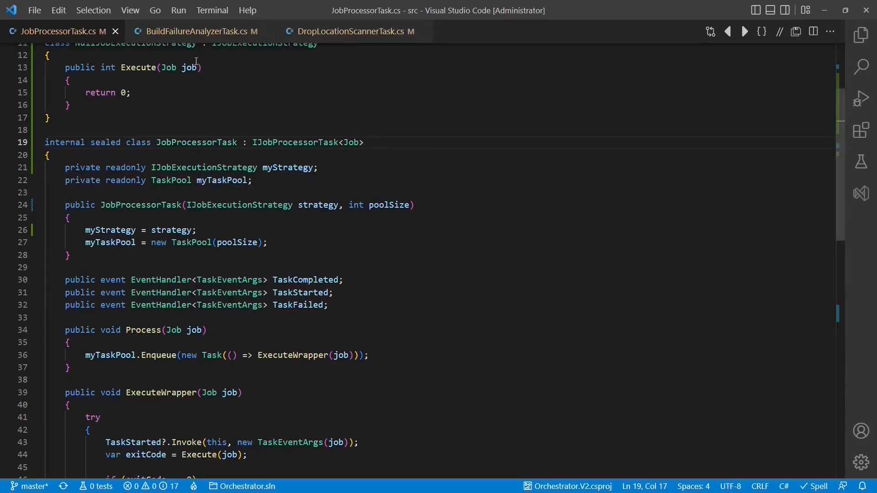
{"action": "left_click", "coordinate": [196, 31]}
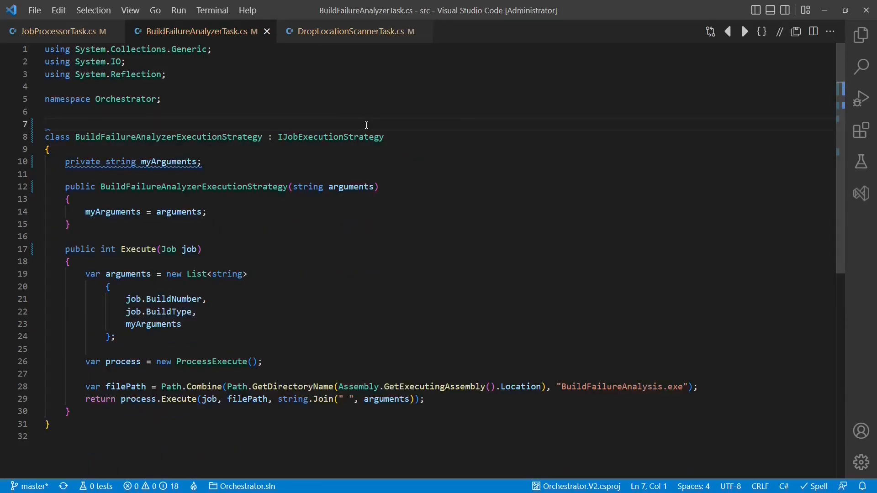
{"action": "left_click", "coordinate": [352, 31]}
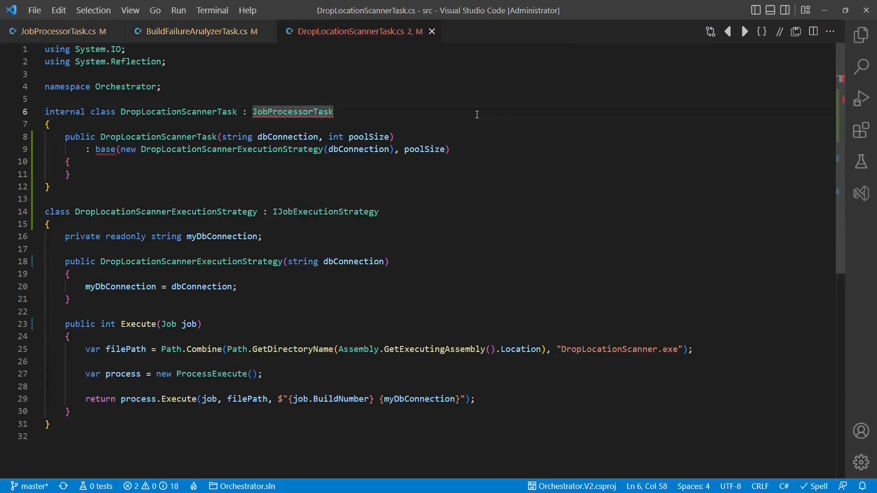
{"action": "left_click_drag", "start_coordinate": [45, 112], "coordinate": [45, 199]}
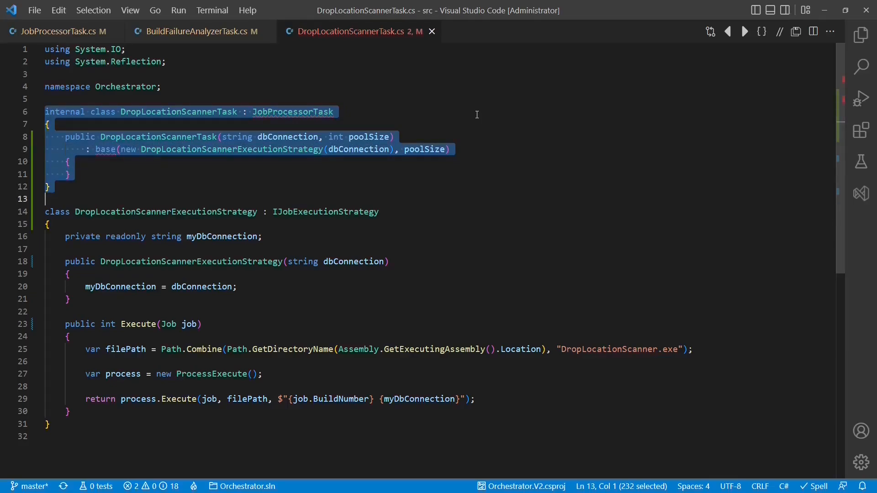
{"action": "key", "text": "Delete"}
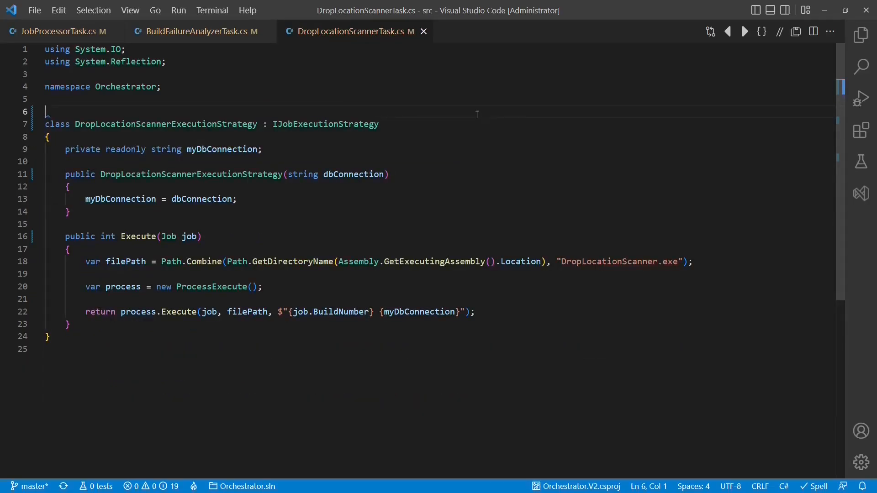
{"action": "left_click", "coordinate": [55, 31]}
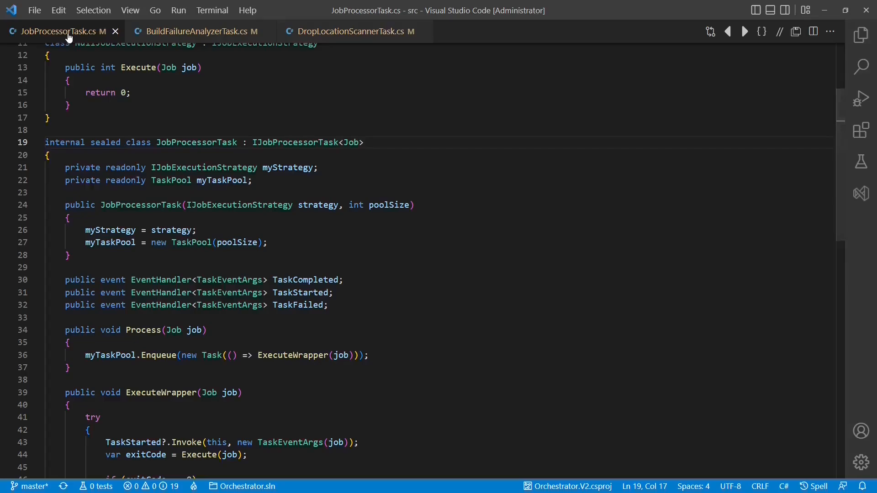